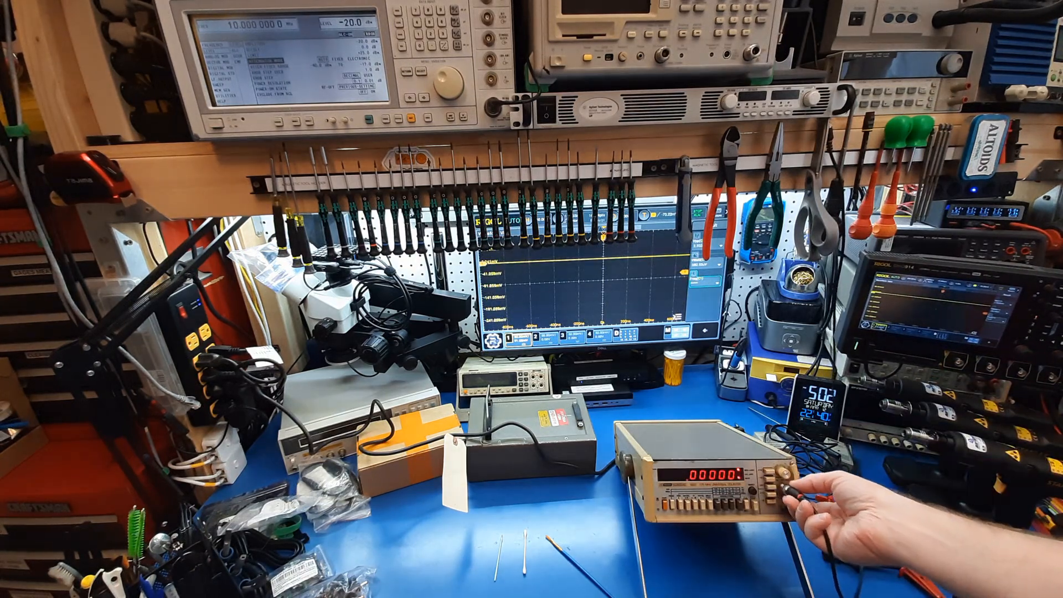
{"action": "left_click", "coordinate": [770, 481]}
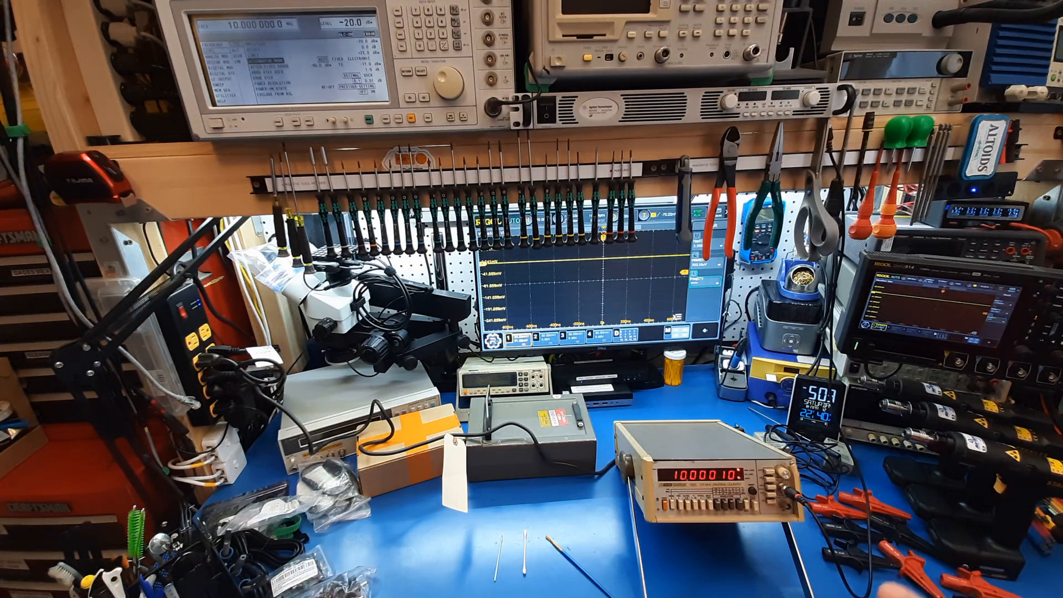
{"action": "left_click", "coordinate": [779, 481]}
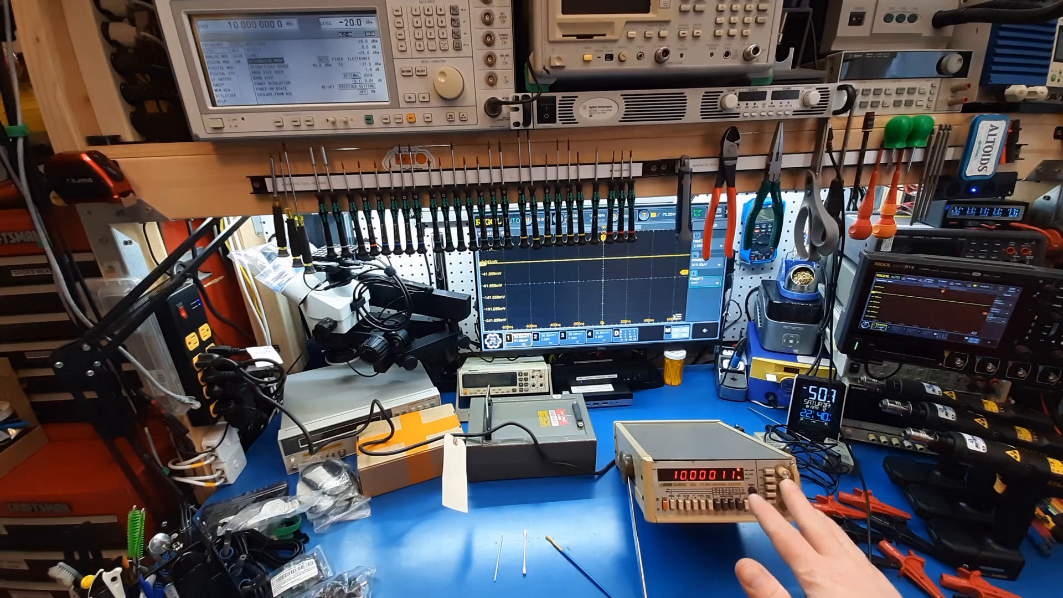